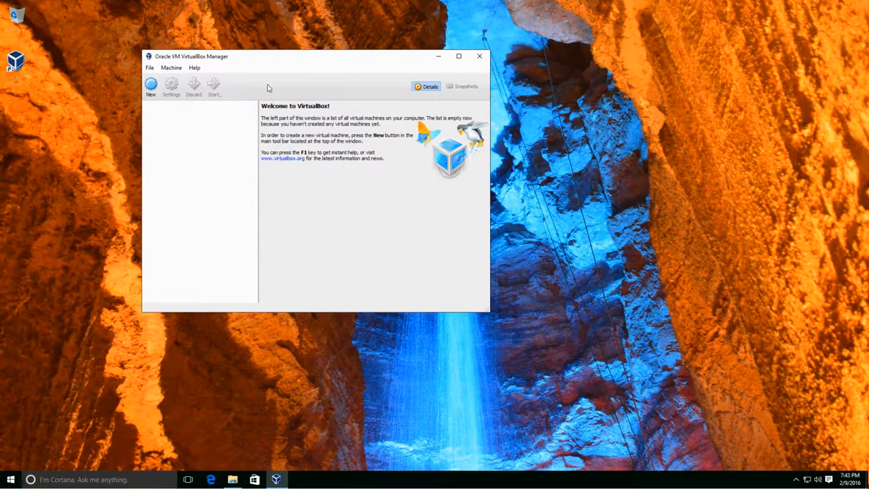
{"action": "mouse_move", "coordinate": [276, 73]}
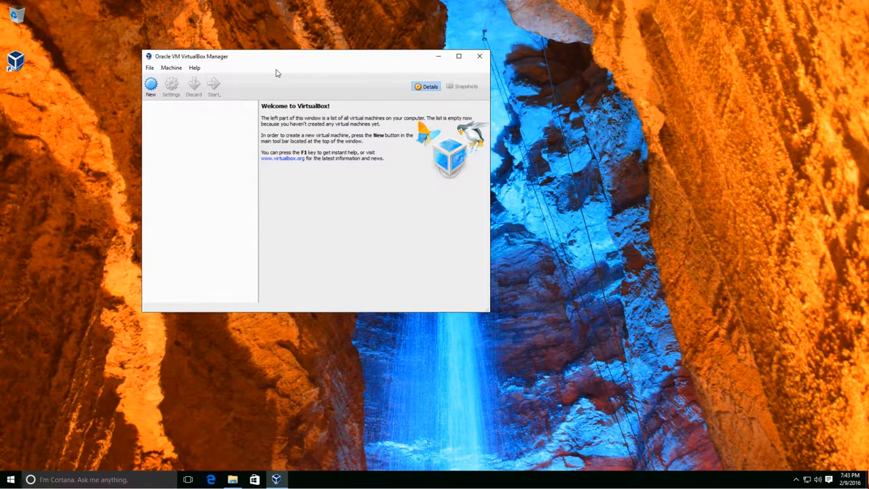
{"action": "mouse_move", "coordinate": [379, 200]}
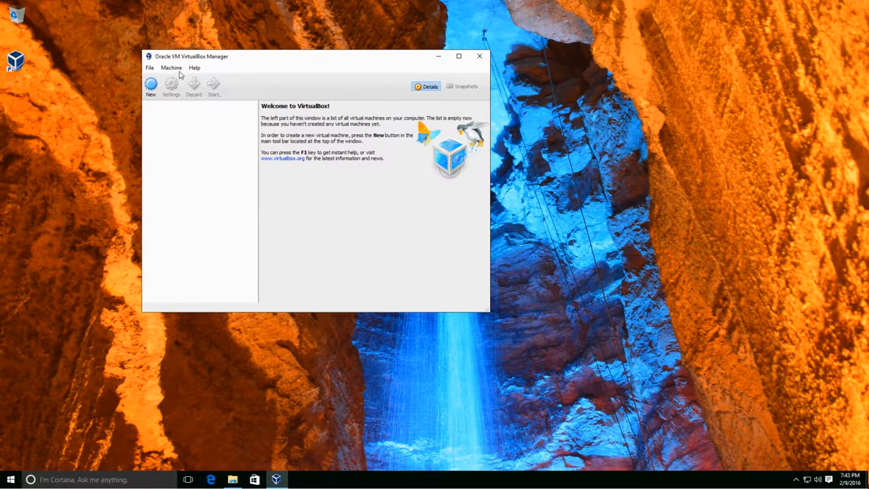
{"action": "mouse_move", "coordinate": [309, 107]}
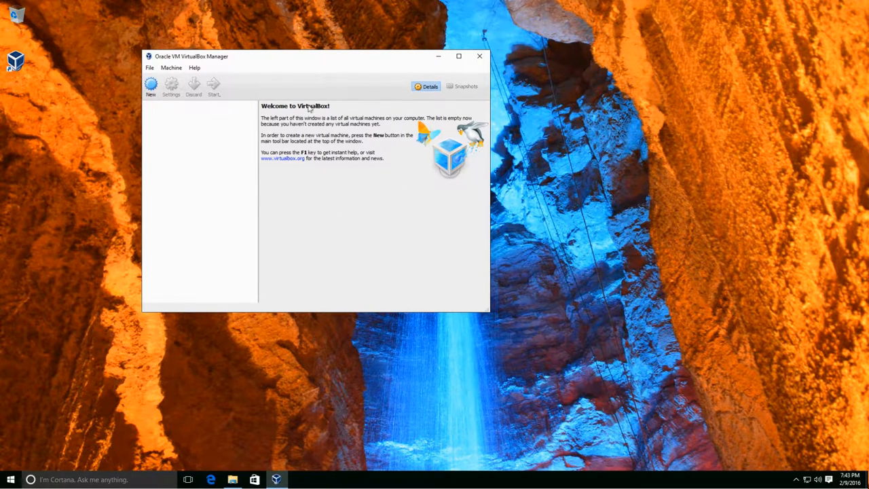
{"action": "mouse_move", "coordinate": [150, 85]}
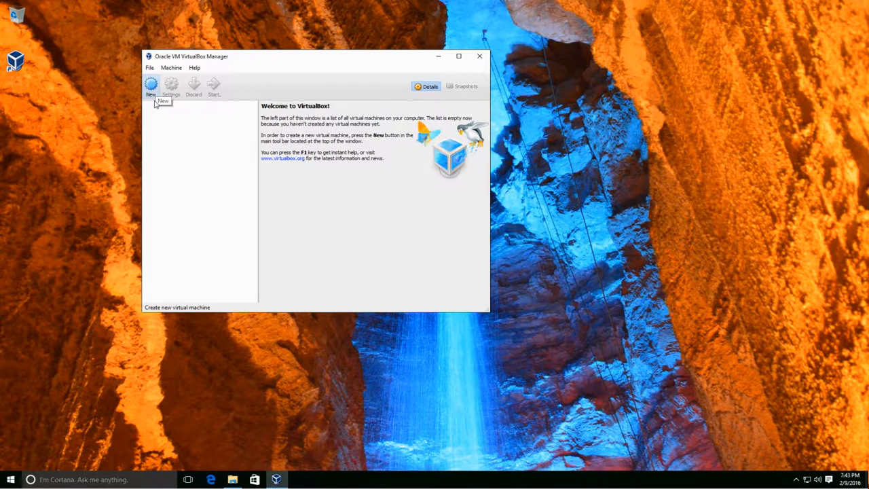
- Start a new virtual machine and name it 'OFT LINUX TEST SYSTEM' with Linux type
{"action": "left_click", "coordinate": [151, 84]}
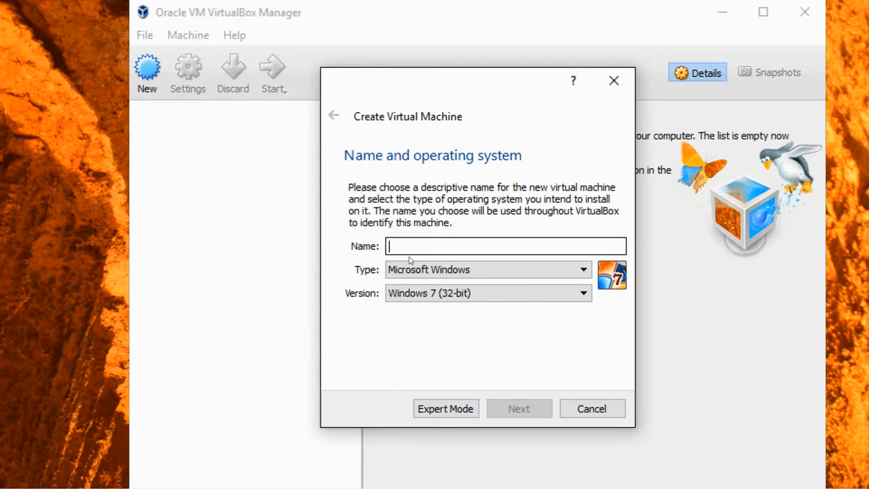
{"action": "type", "text": "of"}
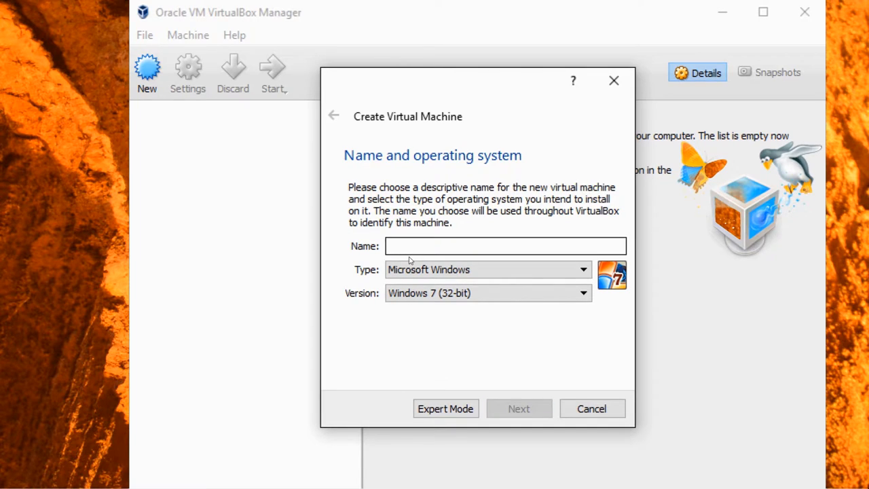
{"action": "type", "text": "OFT"}
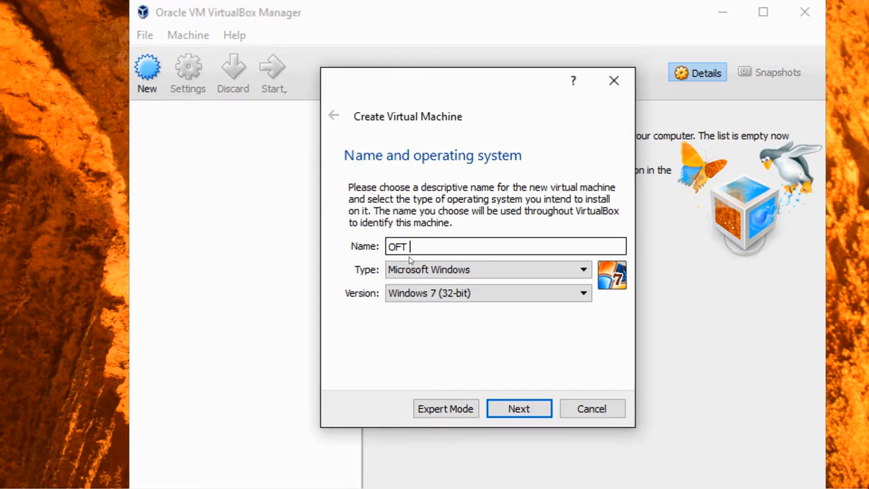
{"action": "type", "text": "LINUX TEST SYST"}
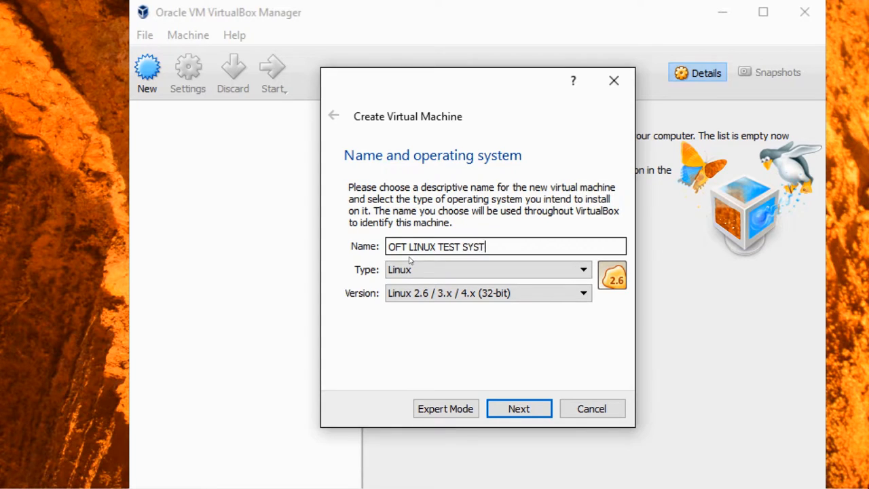
{"action": "type", "text": "EM"}
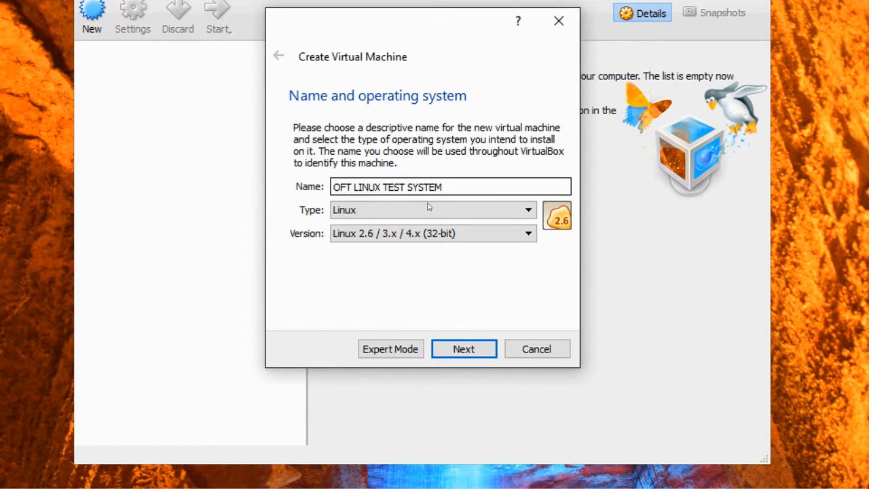
{"action": "mouse_move", "coordinate": [387, 224]}
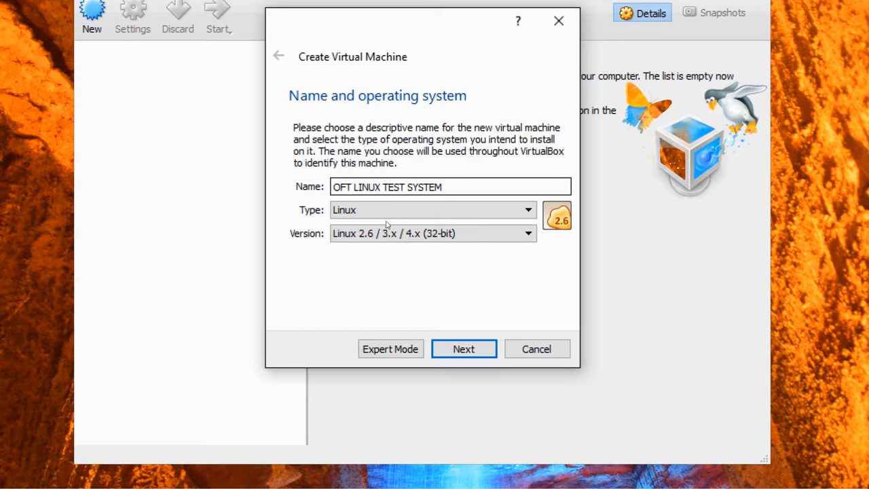
{"action": "mouse_move", "coordinate": [371, 255]}
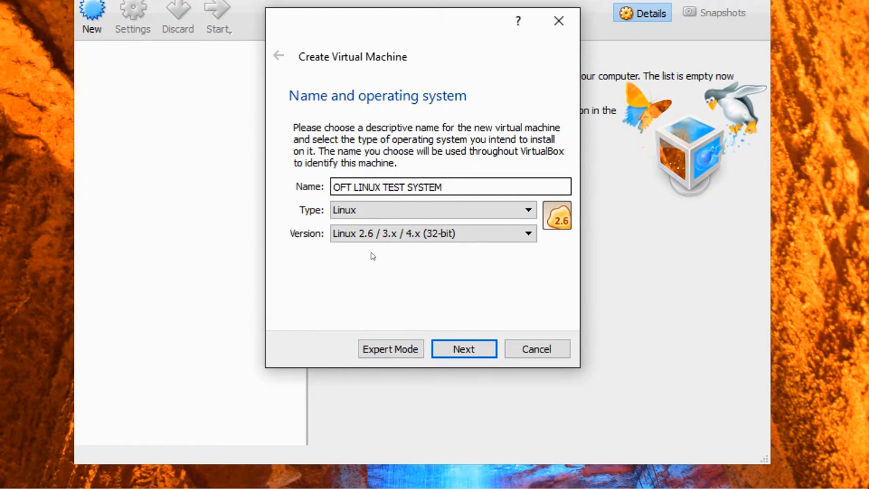
{"action": "mouse_move", "coordinate": [475, 234]}
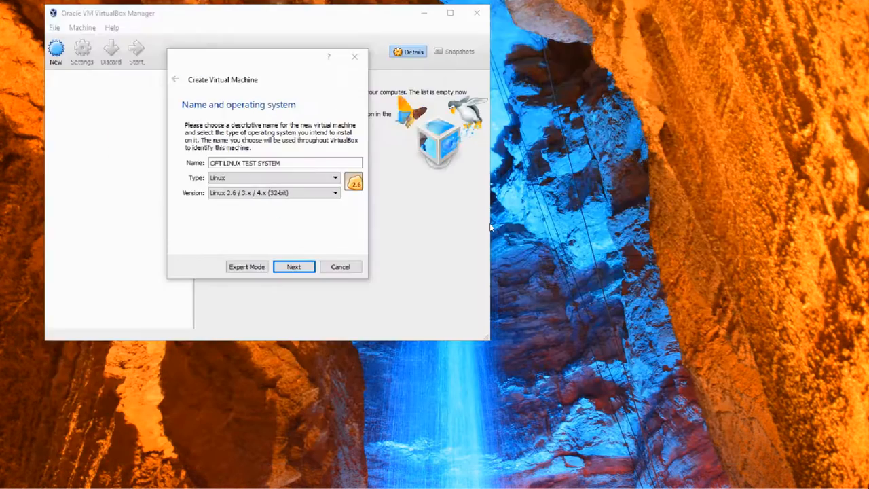
- Browse the operating system type list and keep Linux selected
{"action": "left_click", "coordinate": [335, 177]}
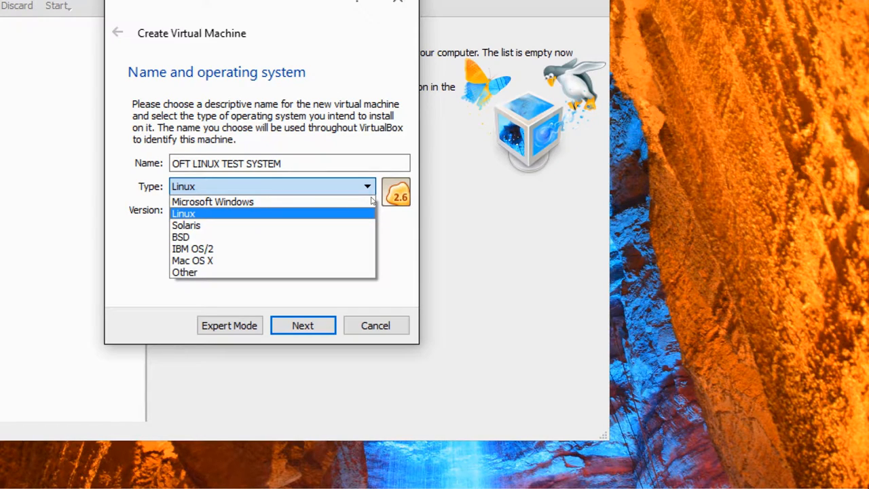
{"action": "mouse_move", "coordinate": [181, 237]}
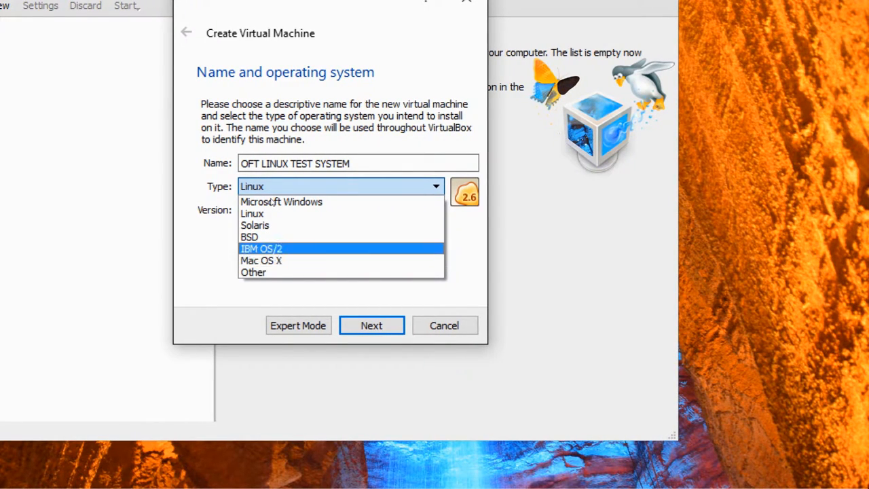
{"action": "left_click", "coordinate": [251, 213]}
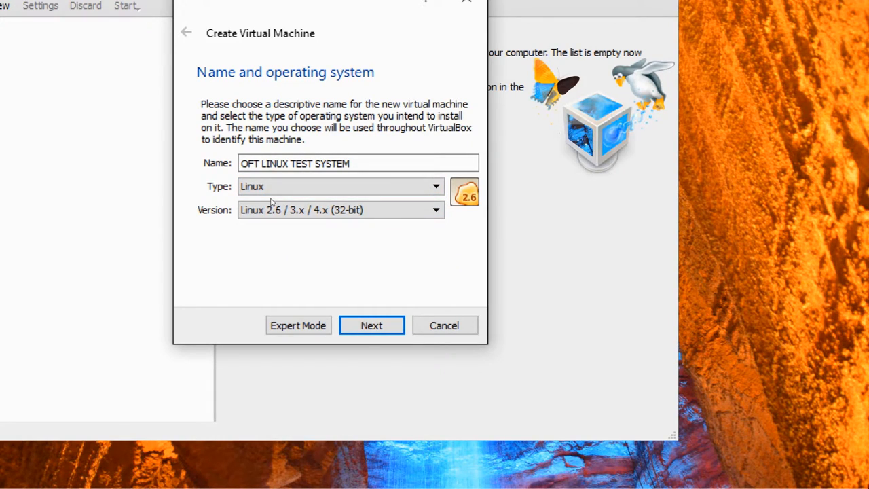
{"action": "mouse_move", "coordinate": [378, 227]}
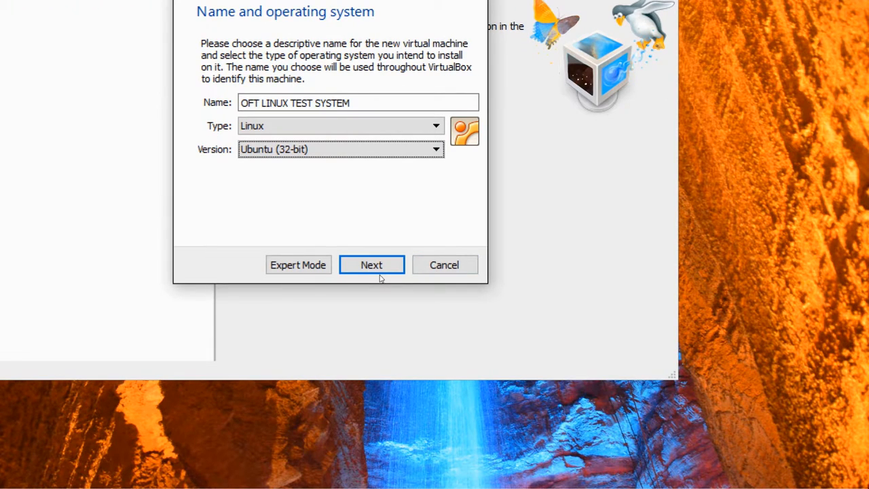
- Raise the machine's memory from 768 MB to 2048 MB and confirm
{"action": "left_click", "coordinate": [371, 264]}
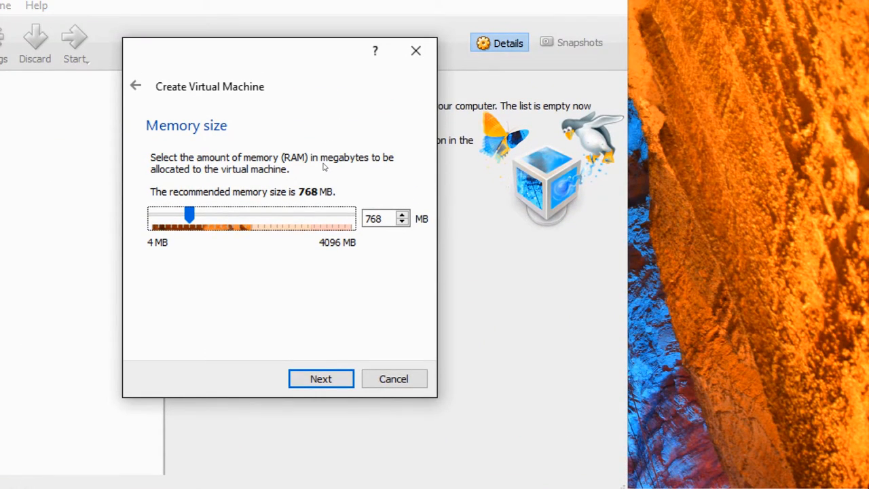
{"action": "mouse_move", "coordinate": [305, 216]}
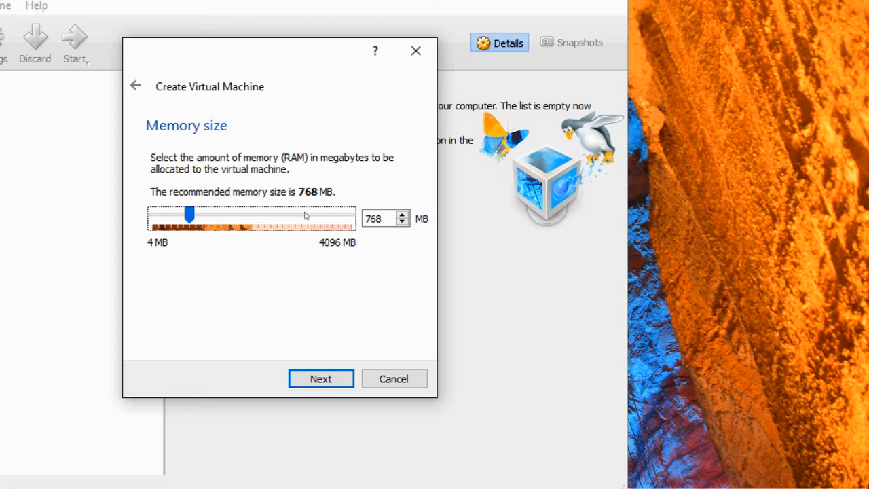
{"action": "left_click_drag", "start_coordinate": [190, 215], "coordinate": [209, 216]}
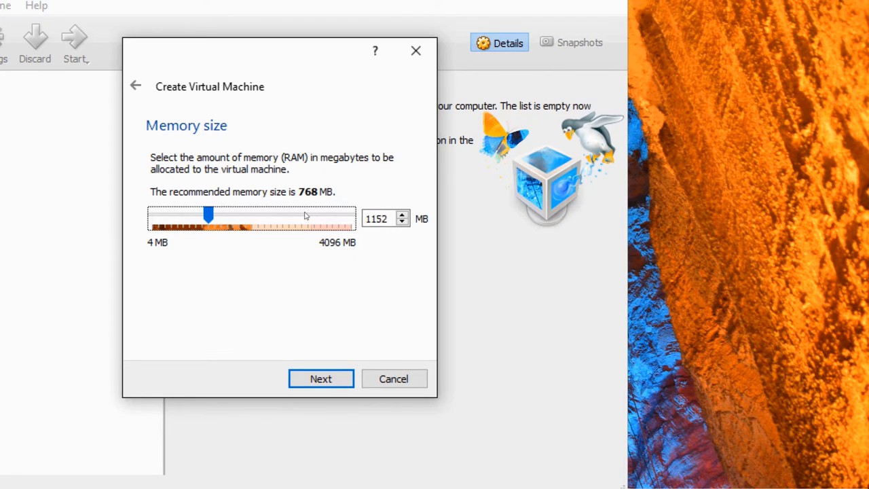
{"action": "left_click_drag", "start_coordinate": [209, 215], "coordinate": [221, 216]}
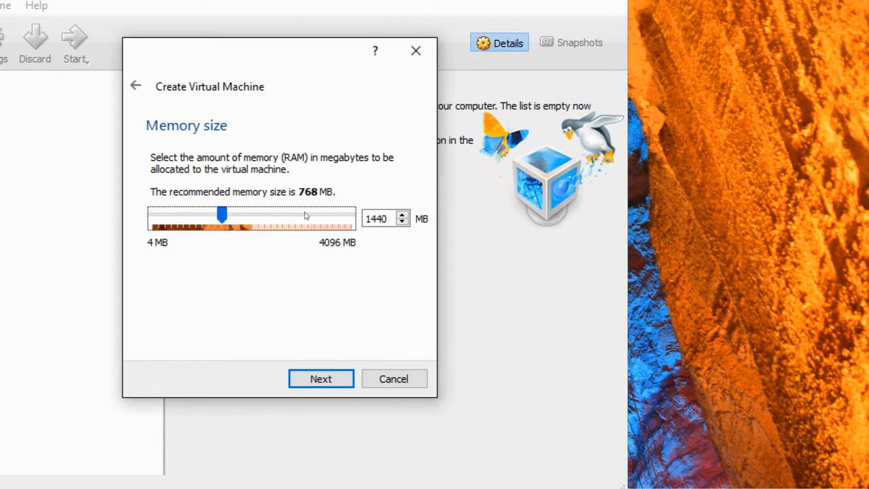
{"action": "left_click_drag", "start_coordinate": [222, 215], "coordinate": [232, 216]}
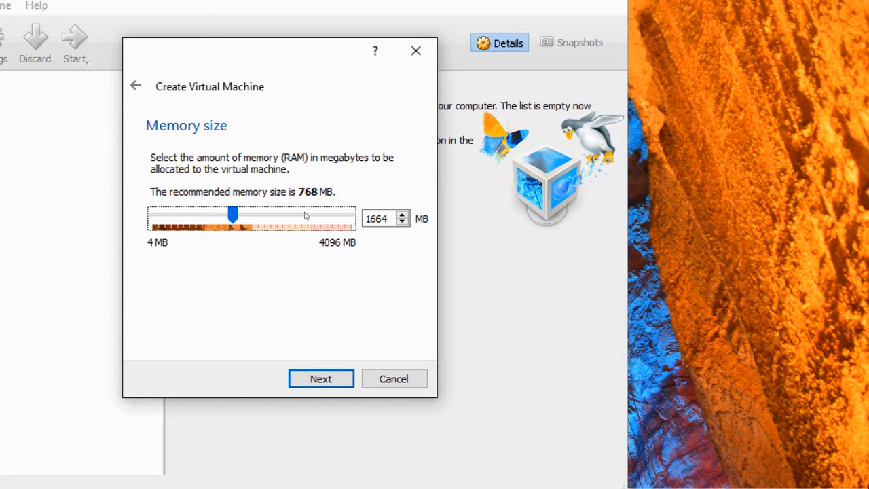
{"action": "left_click_drag", "start_coordinate": [233, 215], "coordinate": [247, 216]}
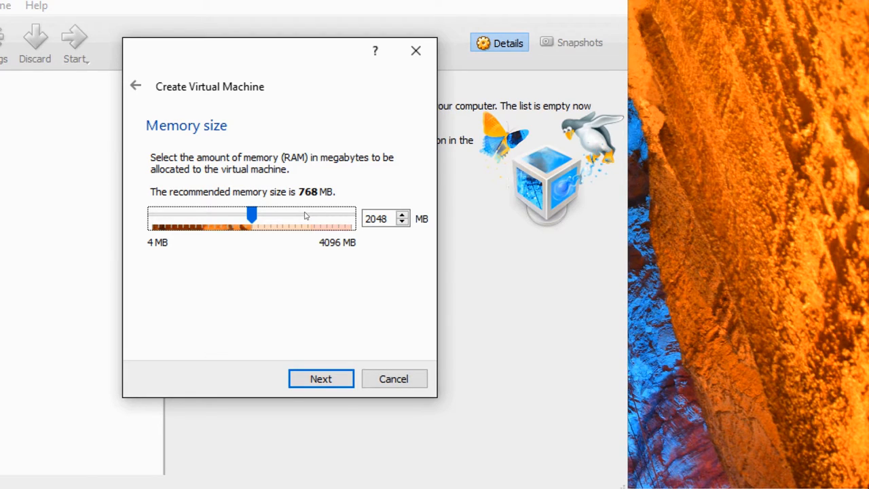
{"action": "left_click", "coordinate": [321, 378]}
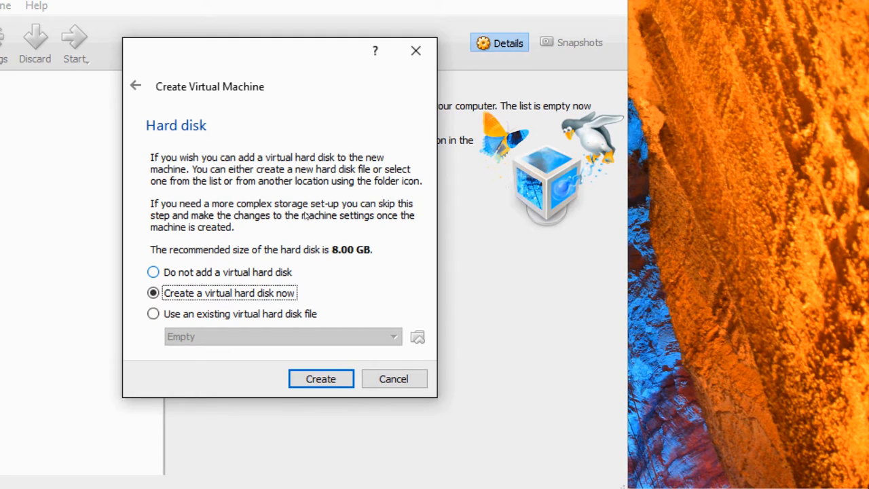
- Keep 'Create a virtual hard disk now' selected and start creating the disk
{"action": "left_click", "coordinate": [321, 378]}
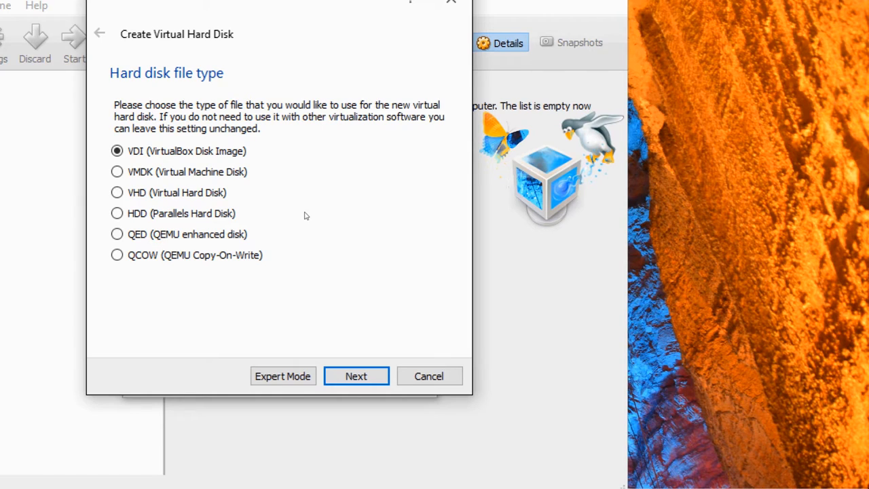
- Accept VDI (VirtualBox Disk Image) as the hard disk file type
{"action": "left_click", "coordinate": [355, 375]}
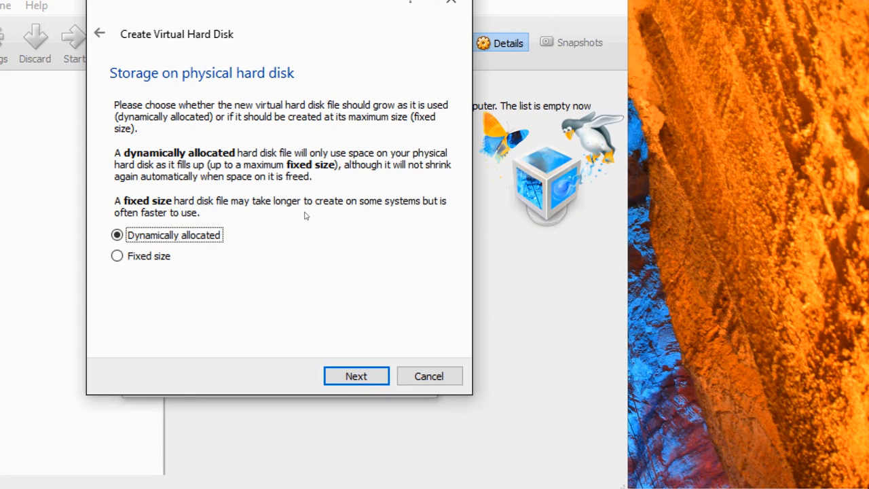
- Switch the disk storage from dynamically allocated to fixed size
{"action": "left_click", "coordinate": [117, 256]}
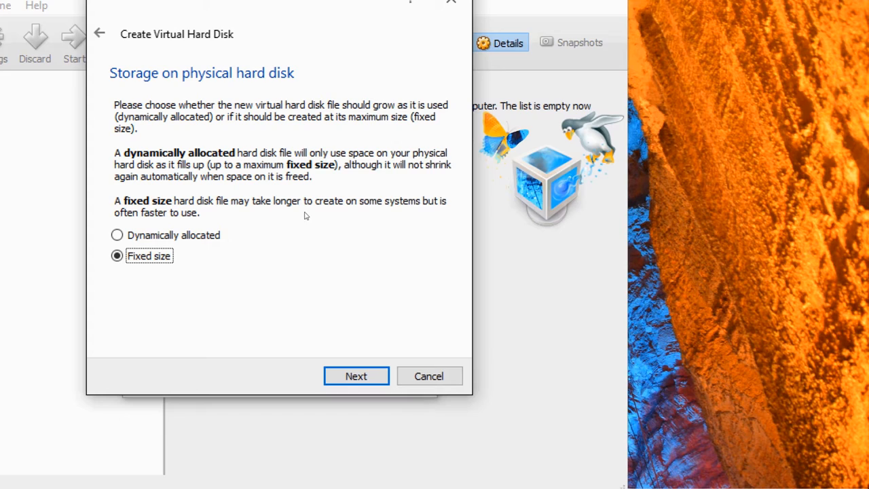
{"action": "left_click", "coordinate": [356, 376]}
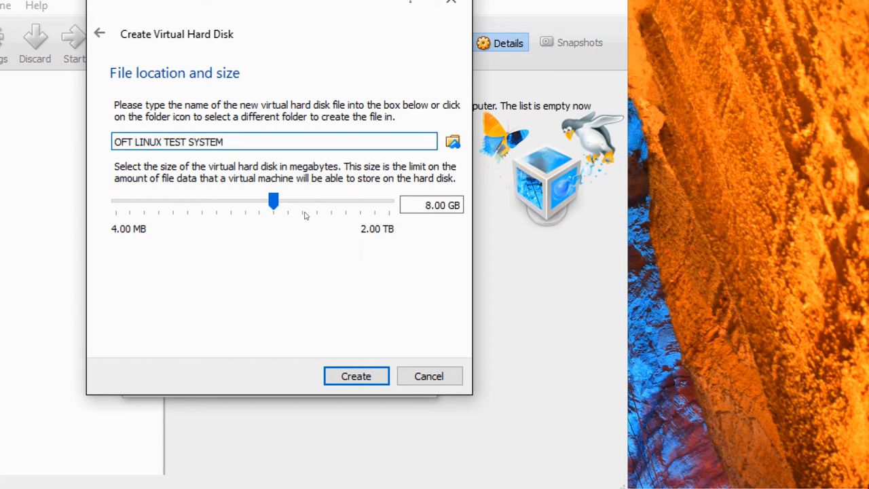
- Confirm the disk name 'OFT LINUX TEST SYSTEM' at 8.00 GB and create it
{"action": "left_click", "coordinate": [274, 141]}
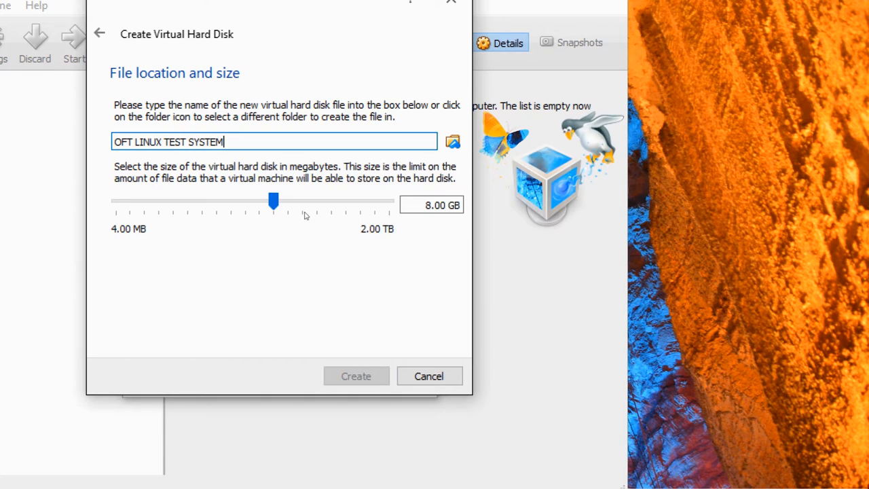
{"action": "left_click", "coordinate": [355, 376]}
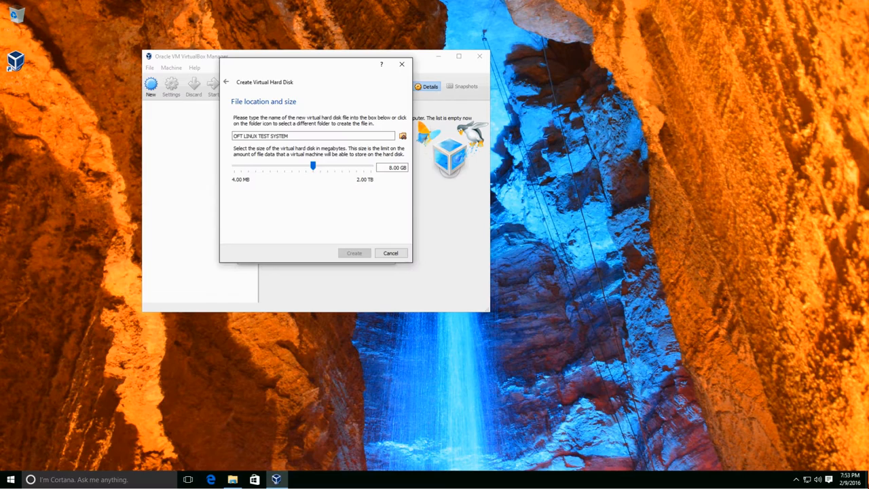
- Select OFT LINUX TEST SYSTEM to confirm Ubuntu 32-bit, 2048 MB RAM, 8 GB disk
{"action": "left_click", "coordinate": [353, 253]}
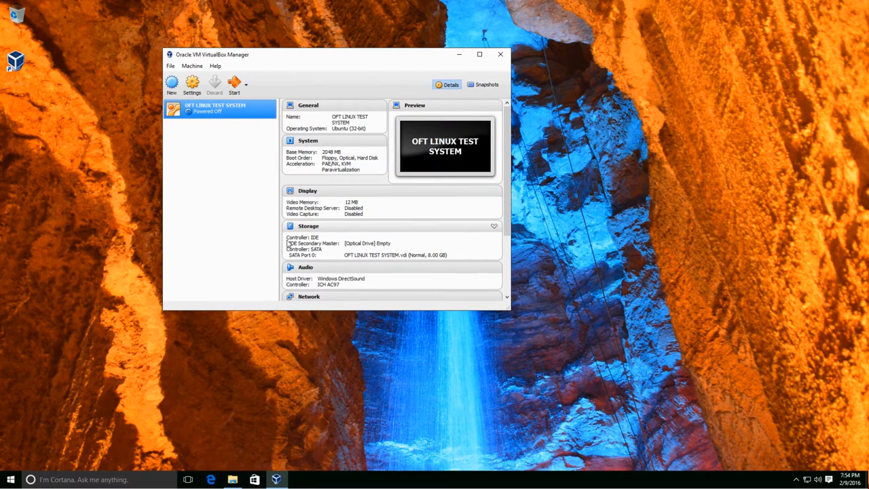
{"action": "mouse_move", "coordinate": [228, 129]}
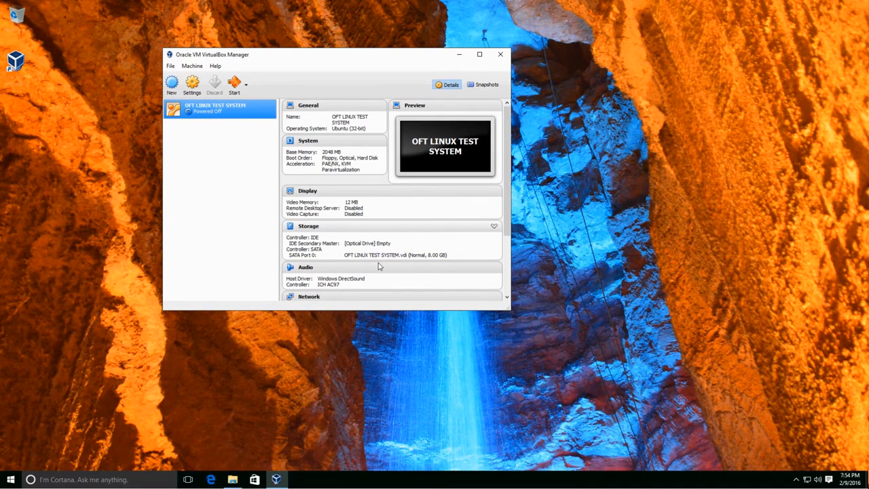
{"action": "mouse_move", "coordinate": [153, 86]}
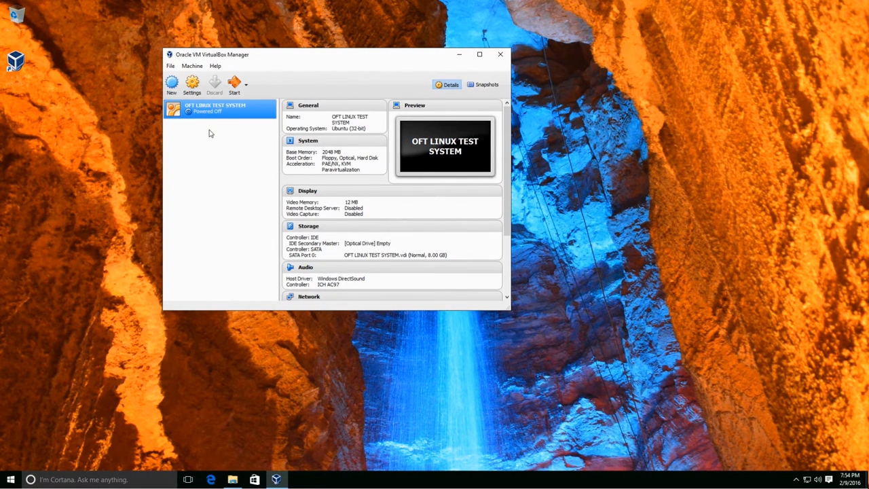
{"action": "mouse_move", "coordinate": [238, 132]}
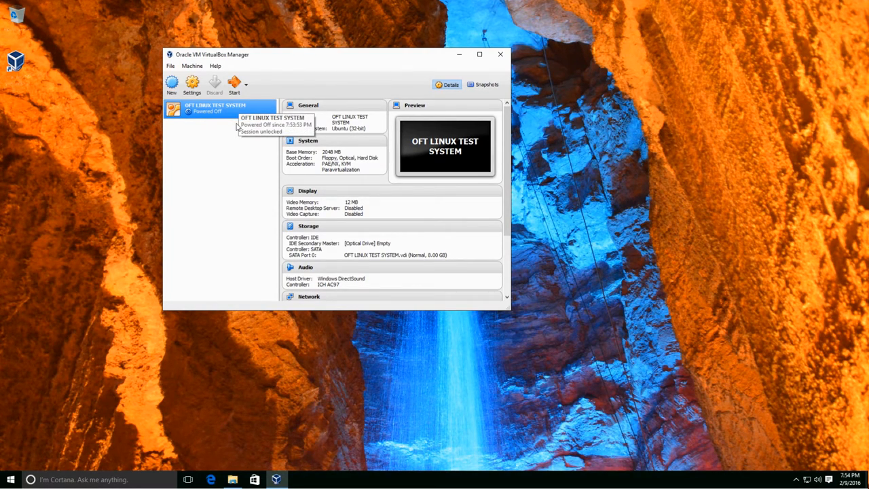
{"action": "mouse_move", "coordinate": [307, 74]}
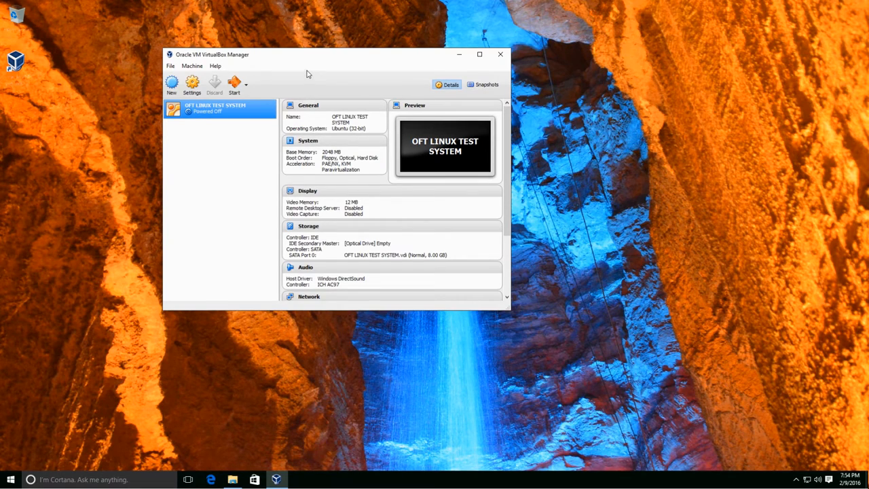